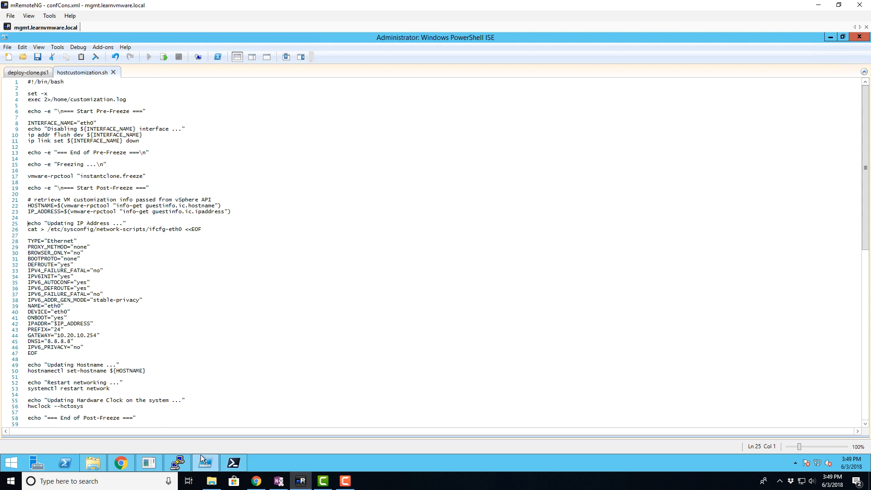
{"action": "mouse_move", "coordinate": [245, 397]}
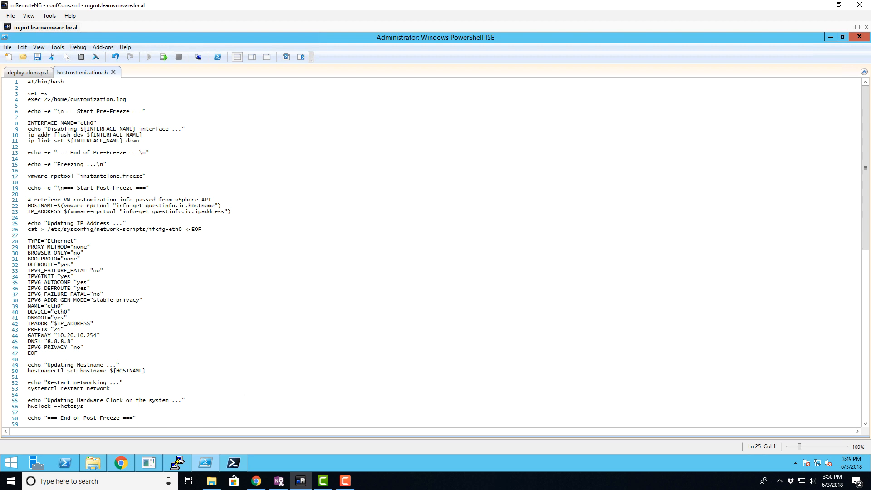
Step: Show the deploy-clone.ps1 script that loops to create twenty customized instant clones
{"action": "left_click", "coordinate": [26, 73]}
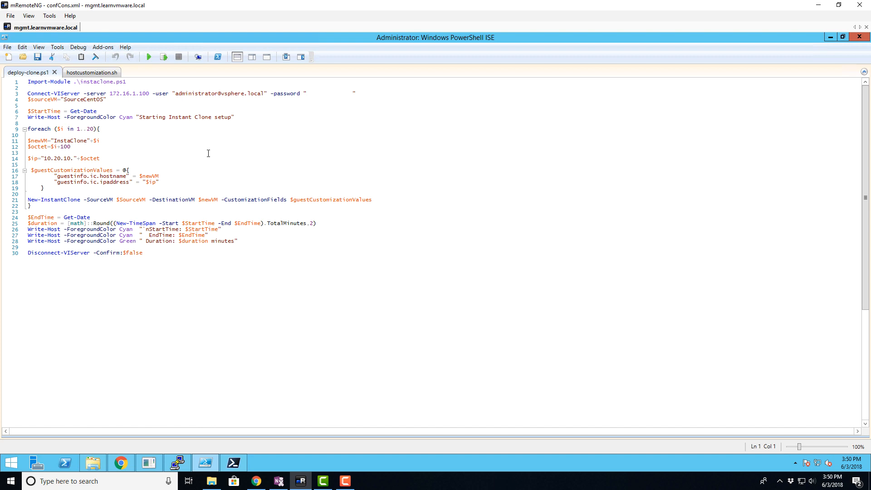
{"action": "mouse_move", "coordinate": [500, 119]}
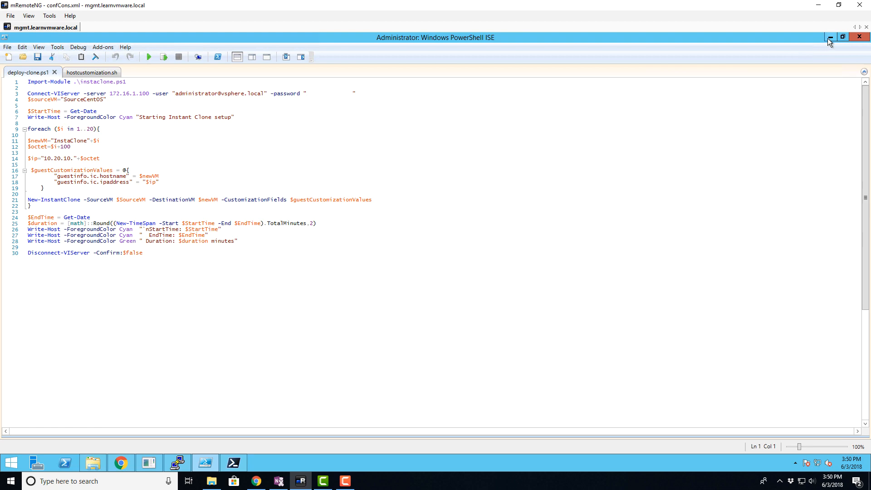
Step: Minimize ISE and run /home/hostcustomization.sh in the SourceCentOS web console to freeze it for cloning
{"action": "left_click", "coordinate": [828, 37]}
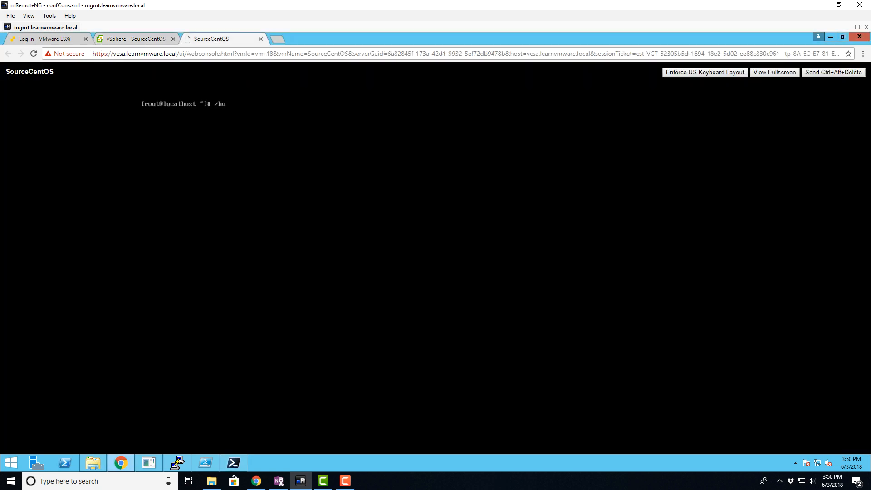
{"action": "type", "text": "me/g"}
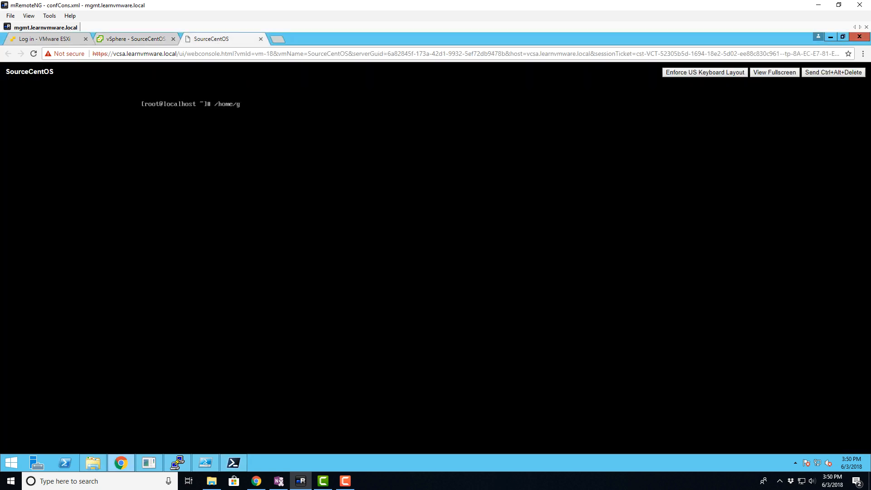
{"action": "type", "text": "ostcustomization.sh"}
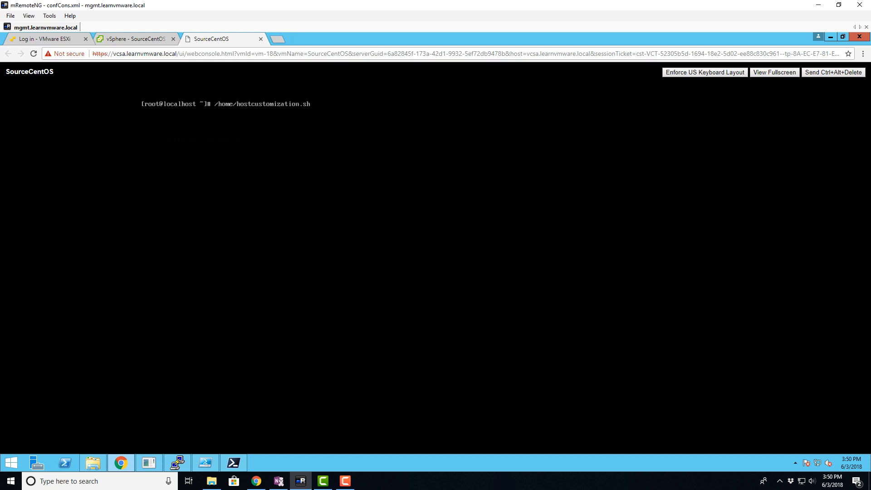
{"action": "key", "text": "Return"}
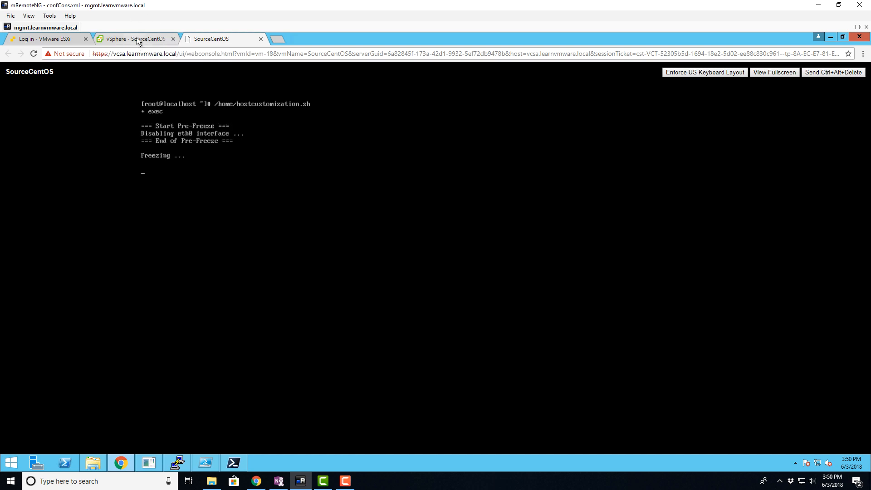
Step: Run .\deploy-clone.ps1 in PowerShell and watch InstaClone VMs appear under esxi3 in the inventory
{"action": "left_click", "coordinate": [134, 39]}
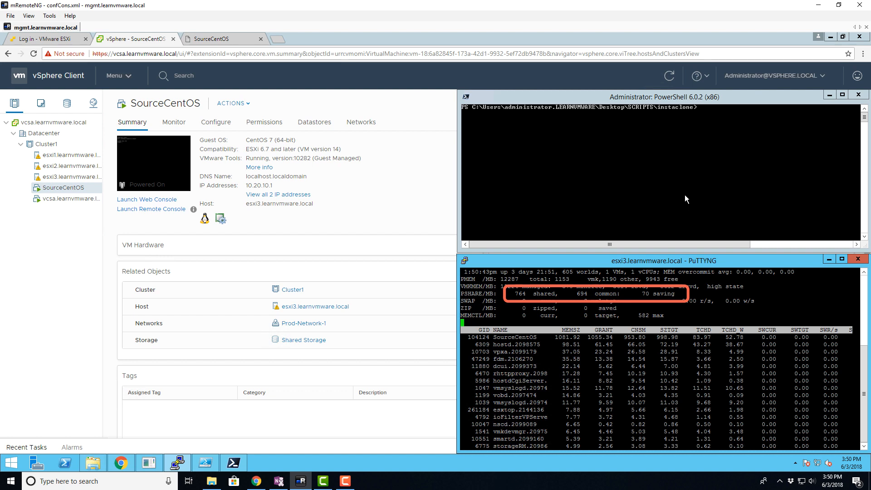
{"action": "left_click", "coordinate": [70, 176]}
{"action": "type", "text": ".\\deploy-clone.ps1"}
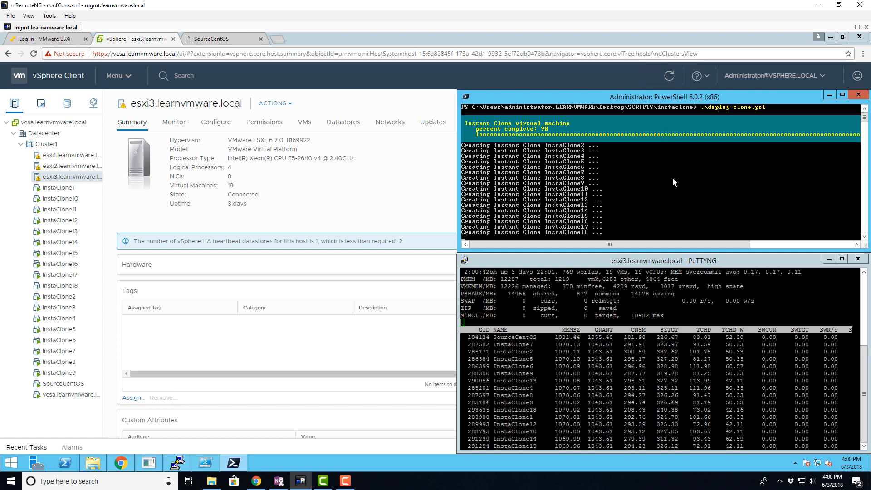
Step: Select SourceCentOS to view its summary with InstaClone1 through InstaClone20 listed under Cluster1
{"action": "left_click", "coordinate": [63, 383]}
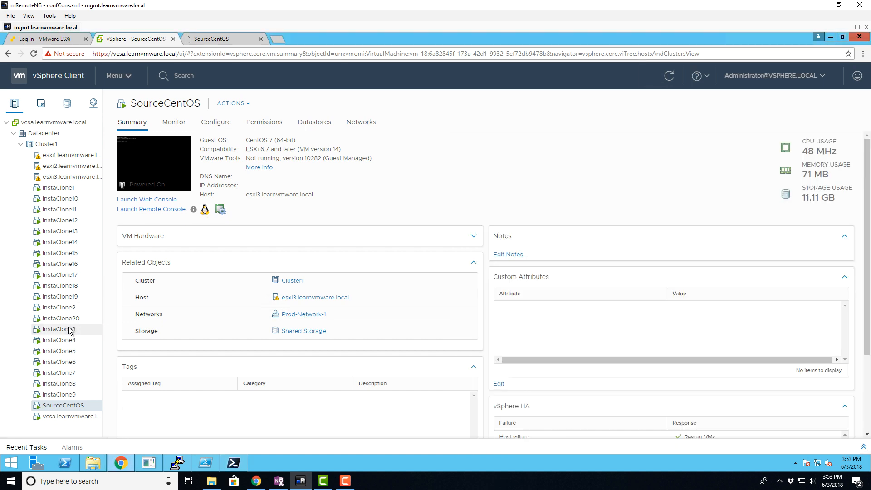
Step: Check InstaClone3 (10.20.10.103) and InstaClone15 (10.20.10.115) summaries, then InstaClone18's
{"action": "left_click", "coordinate": [58, 328]}
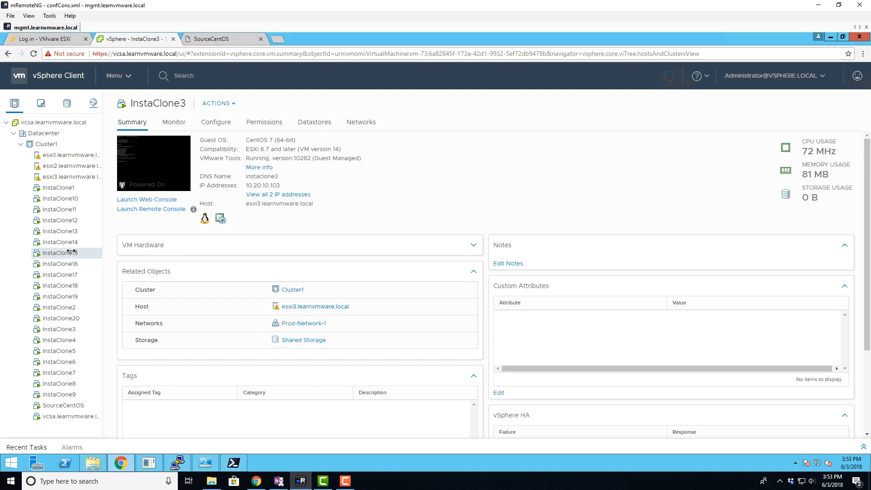
{"action": "left_click", "coordinate": [55, 253]}
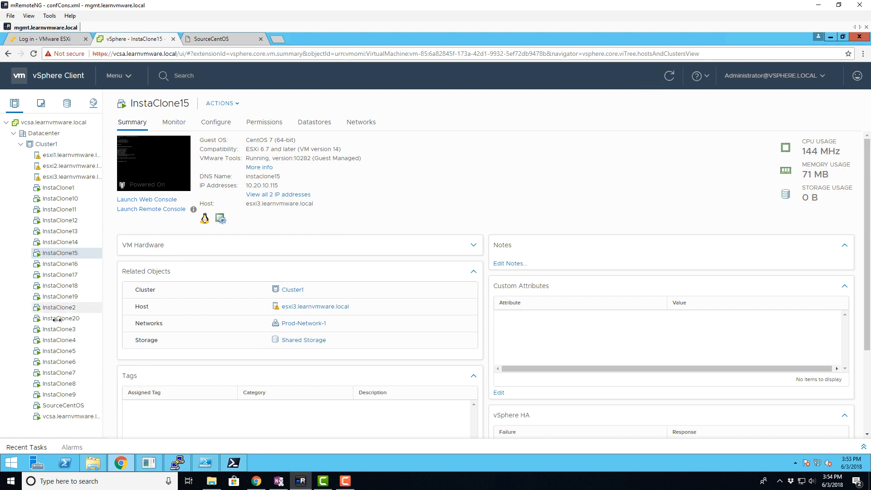
{"action": "left_click", "coordinate": [57, 328]}
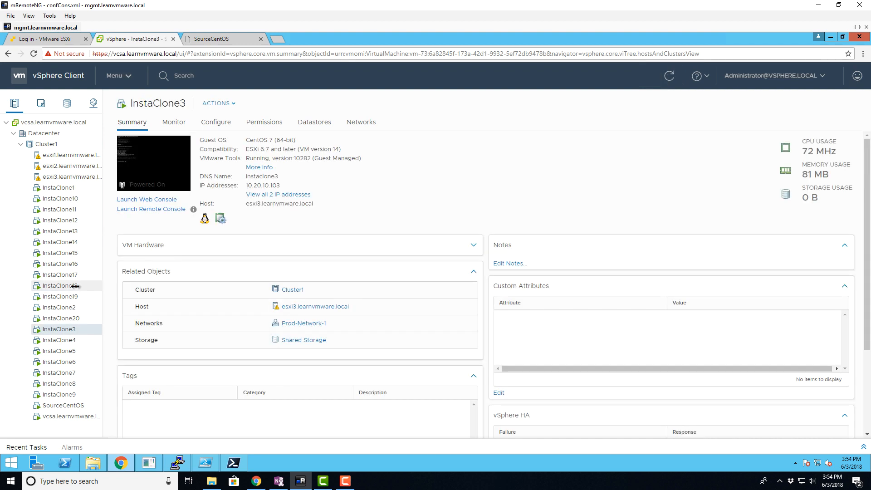
{"action": "left_click", "coordinate": [58, 286]}
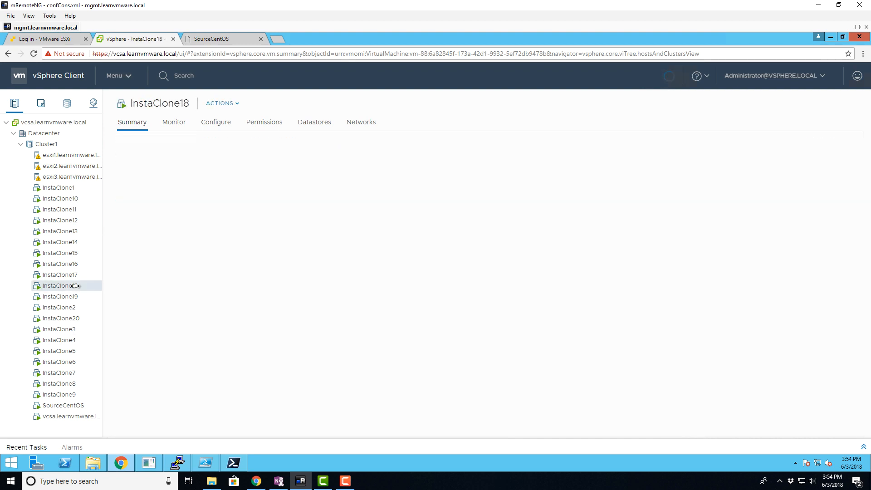
Step: Select esxi3.learnvmware.local to confirm its Summary shows only one virtual machine, SourceCentOS
{"action": "left_click", "coordinate": [59, 286]}
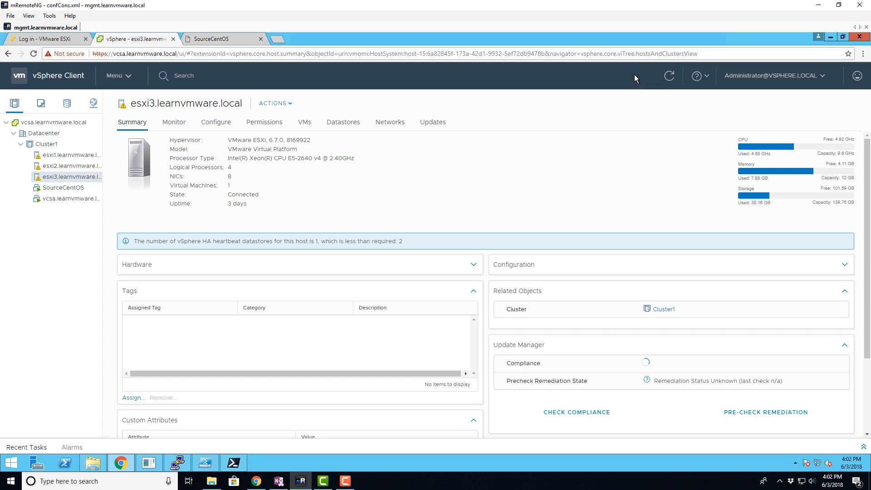
{"action": "mouse_move", "coordinate": [501, 187]}
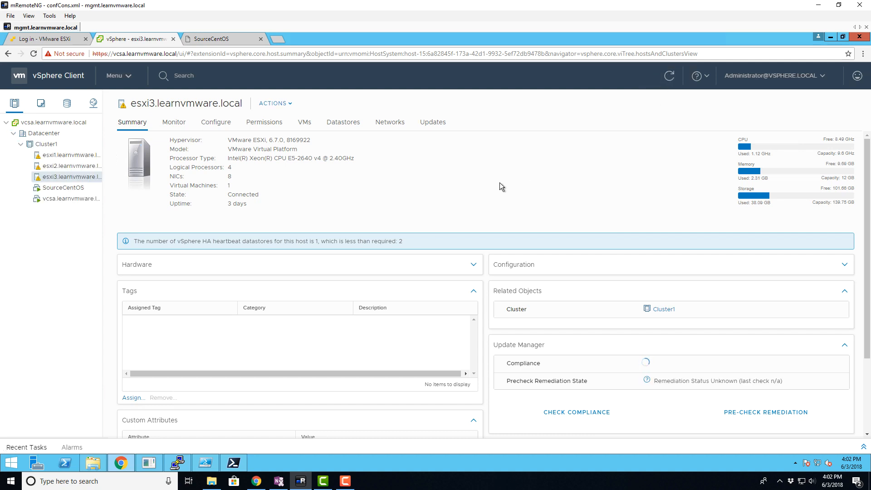
{"action": "mouse_move", "coordinate": [475, 188]}
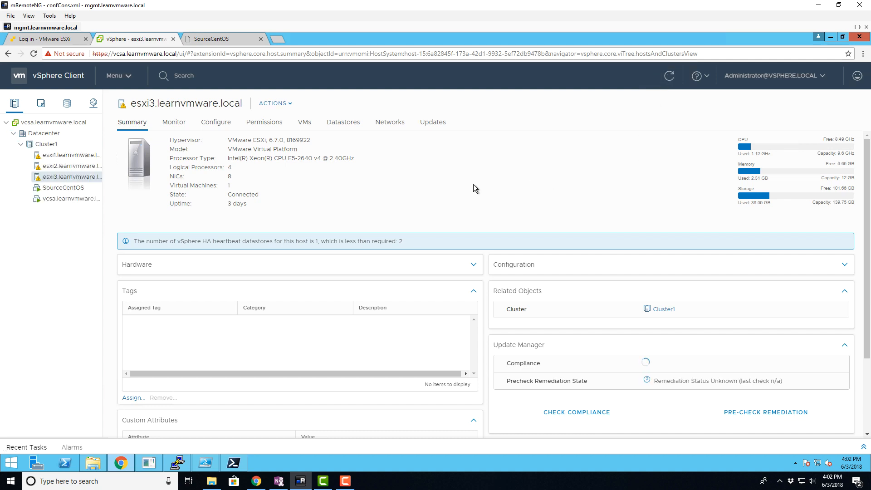